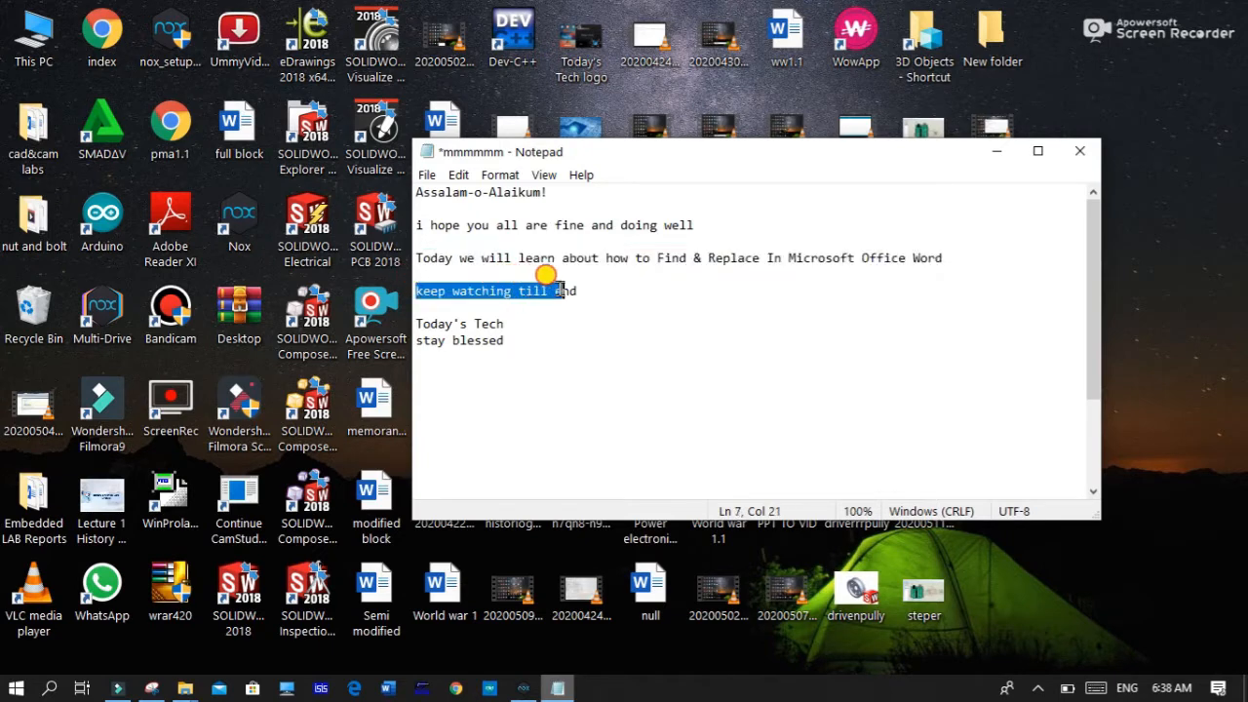
Close the Notepad lesson notes to reveal the desktop.
double_click(434, 323)
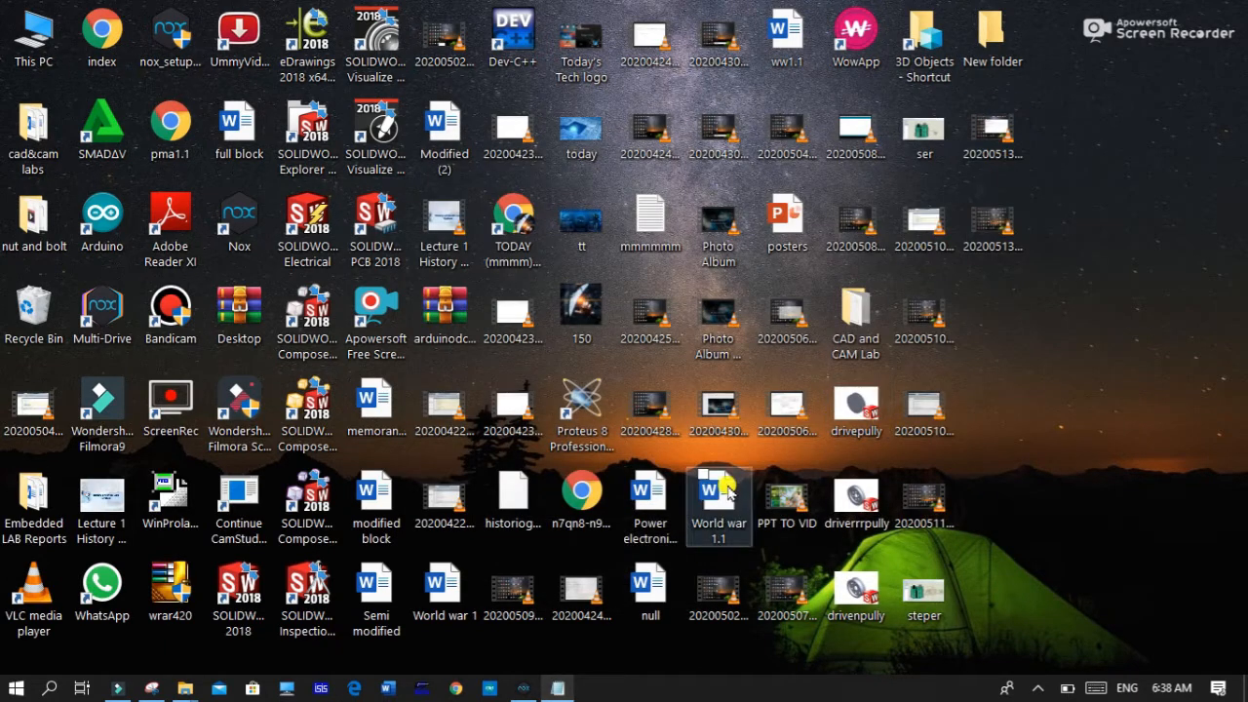
Open 'World war 1.1' from the desktop and bring up the Navigation search pane.
double_click(719, 502)
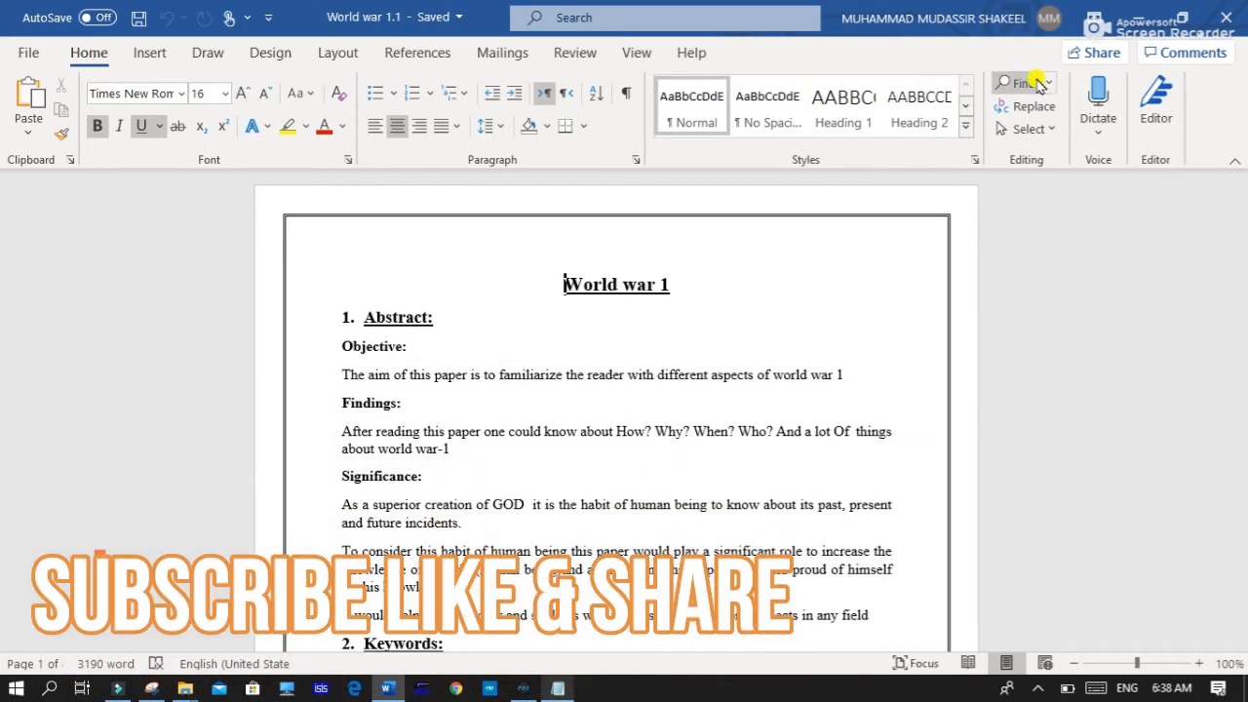
mouse_move(1040, 86)
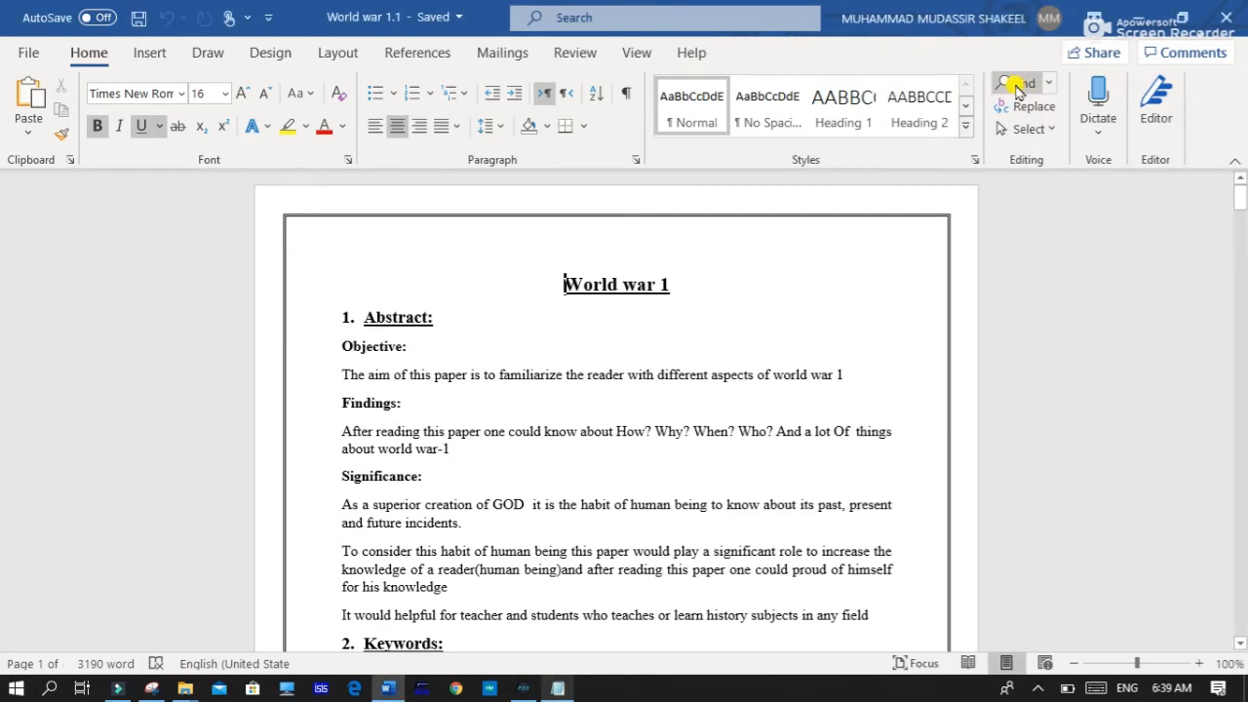
mouse_move(1019, 88)
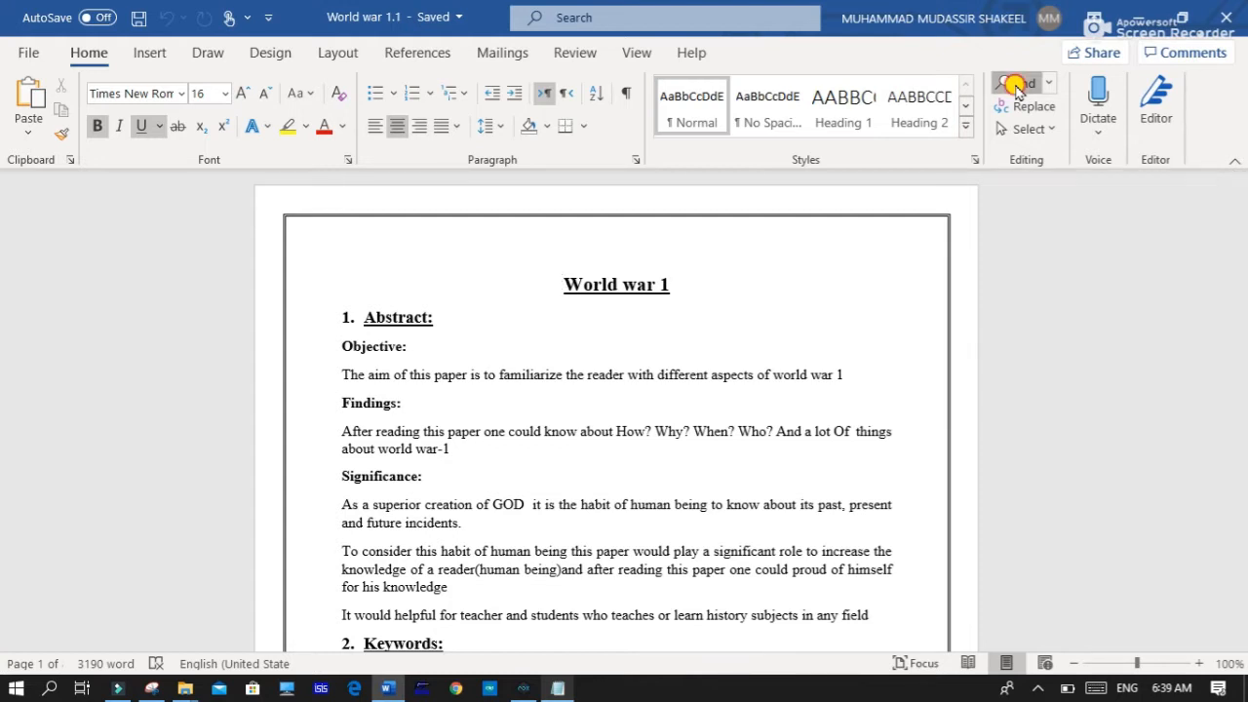
click(1021, 83)
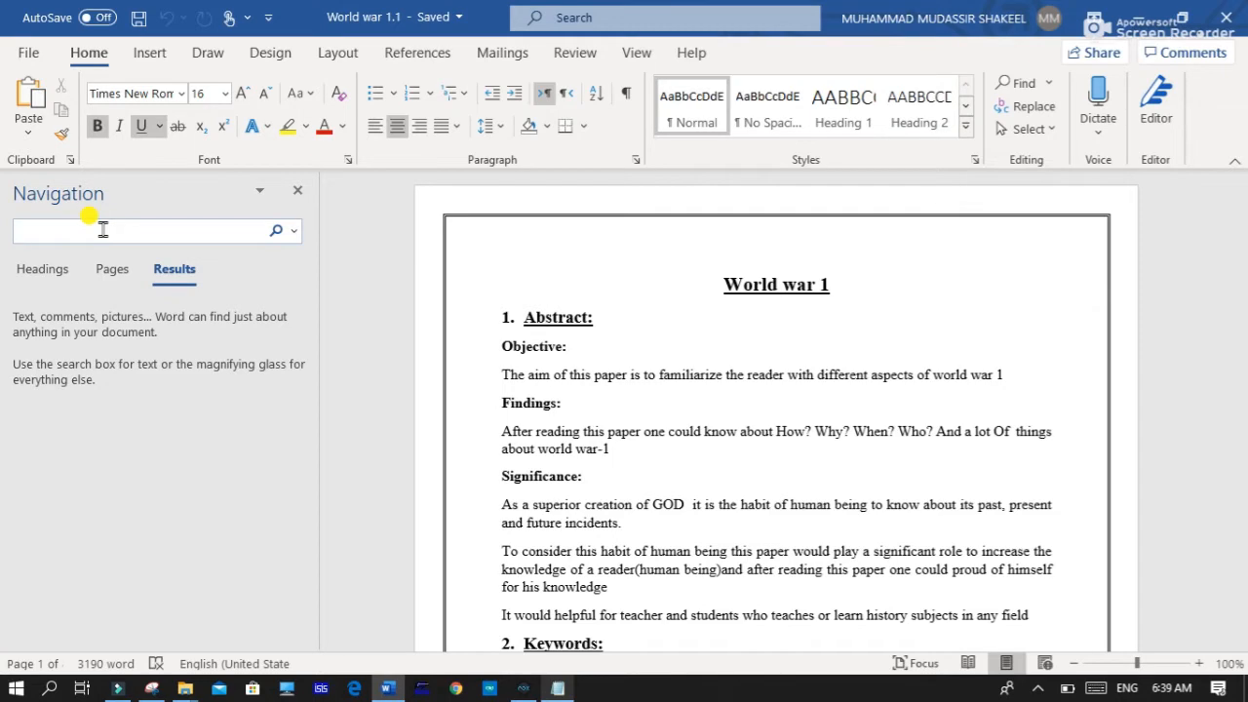
Search for GERMANY, browse its 17 matches, then clear the search and close the pane.
text(GERMANY)
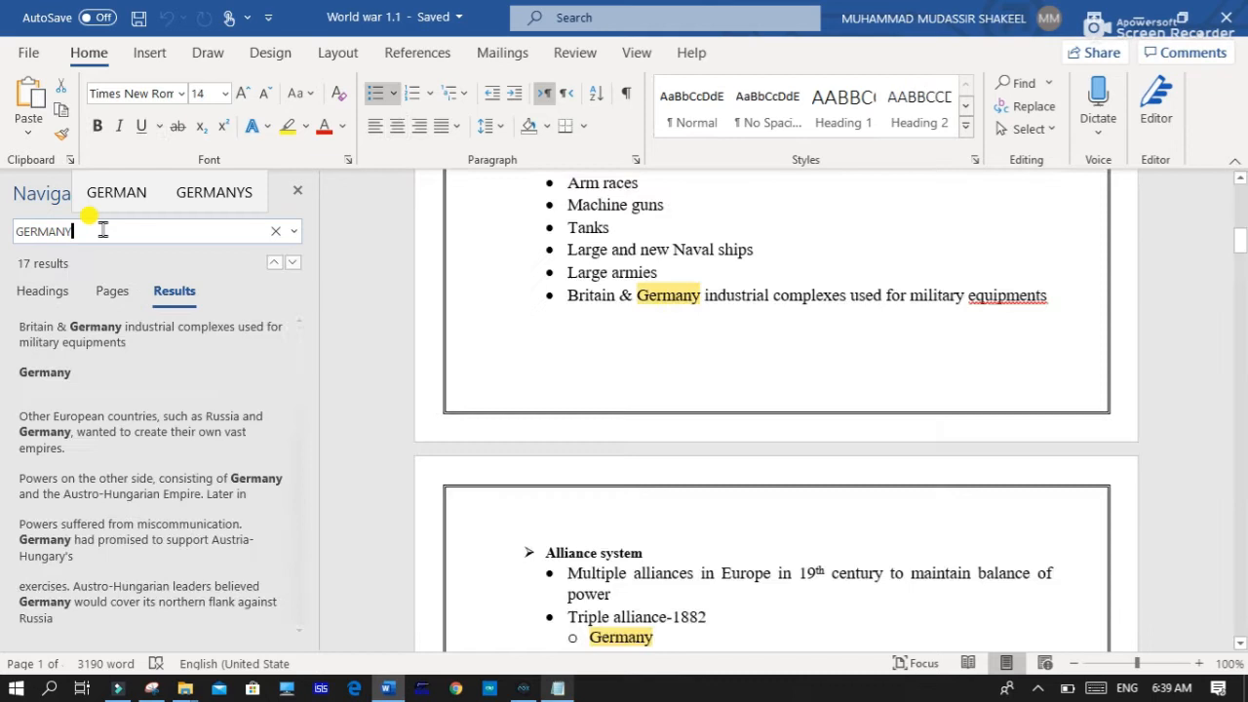
scroll(down, 3)
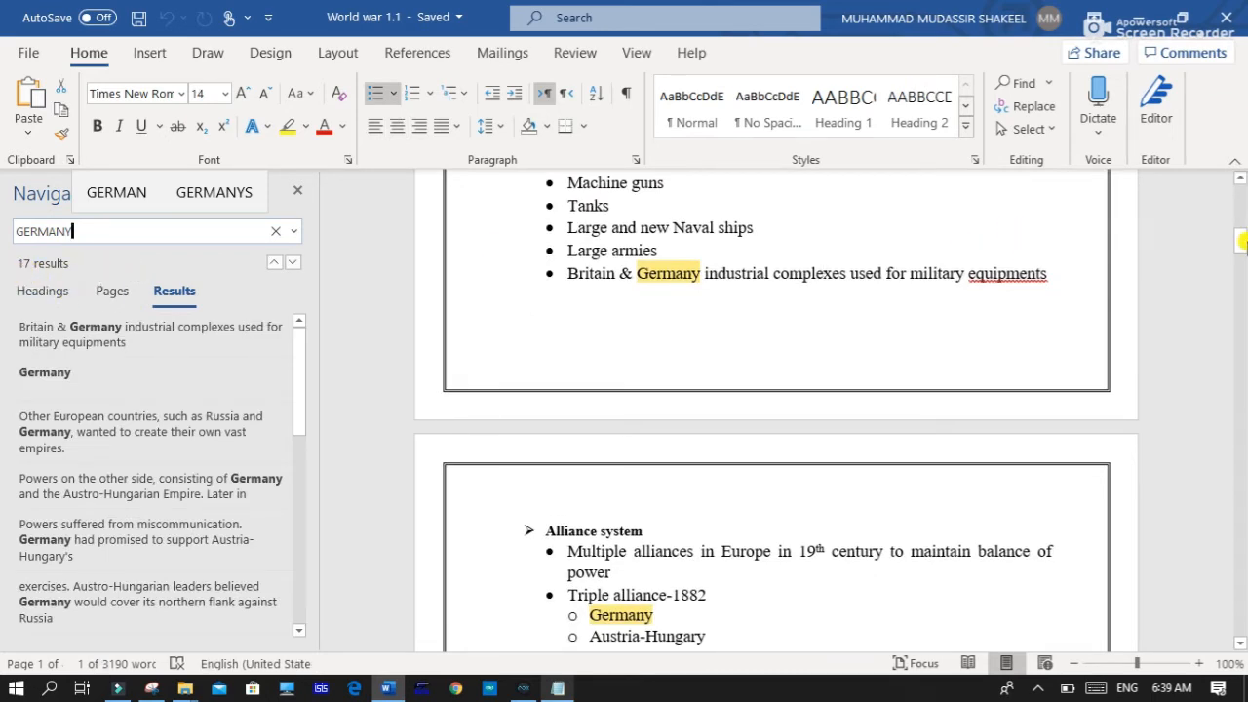
scroll(down, 3)
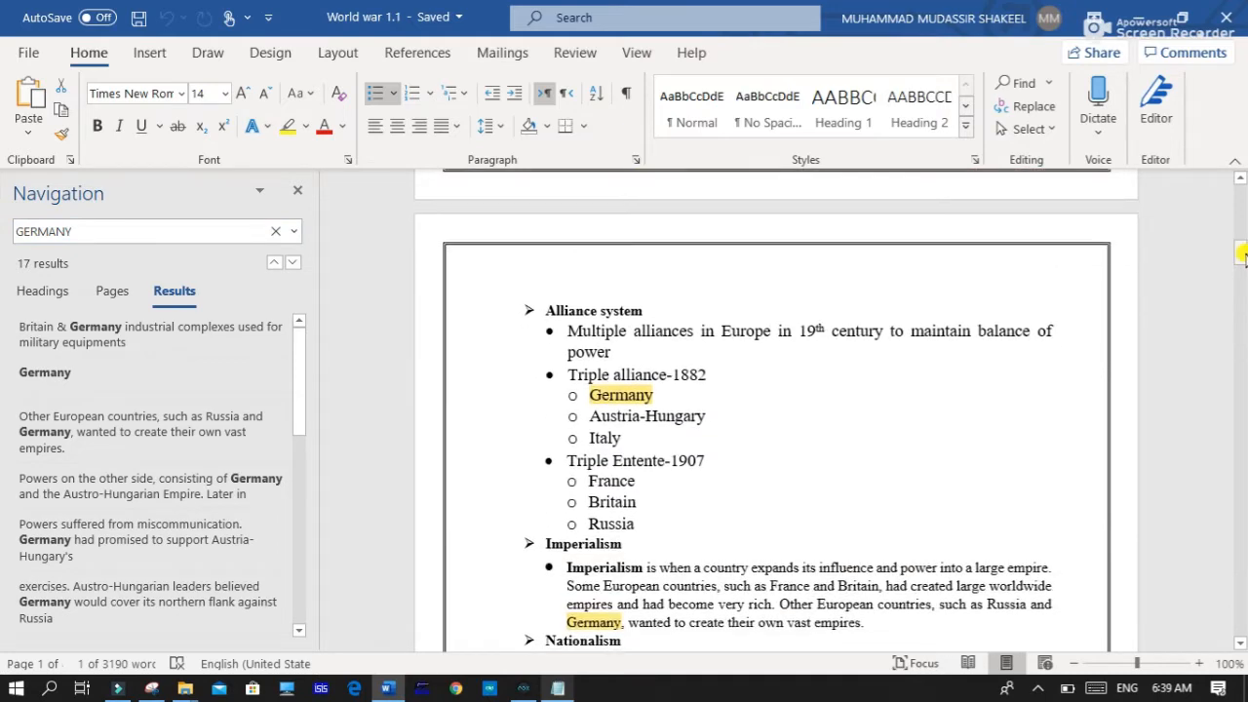
mouse_move(1181, 277)
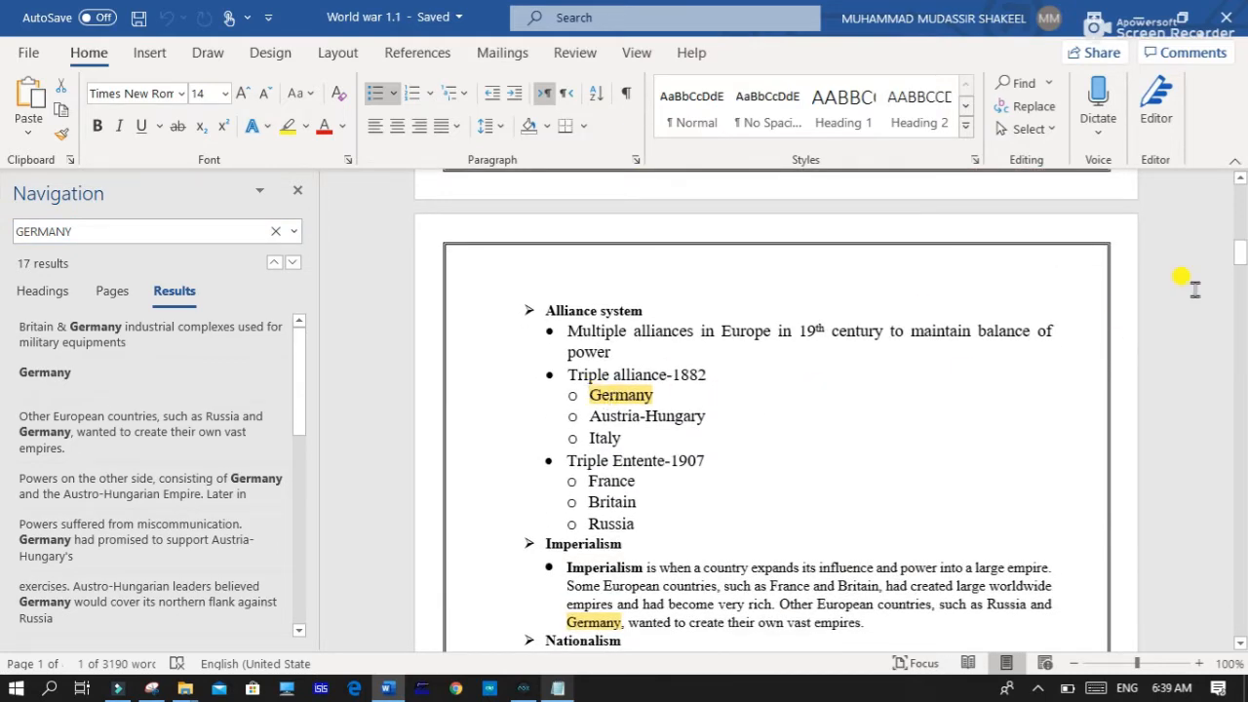
scroll(down, 3)
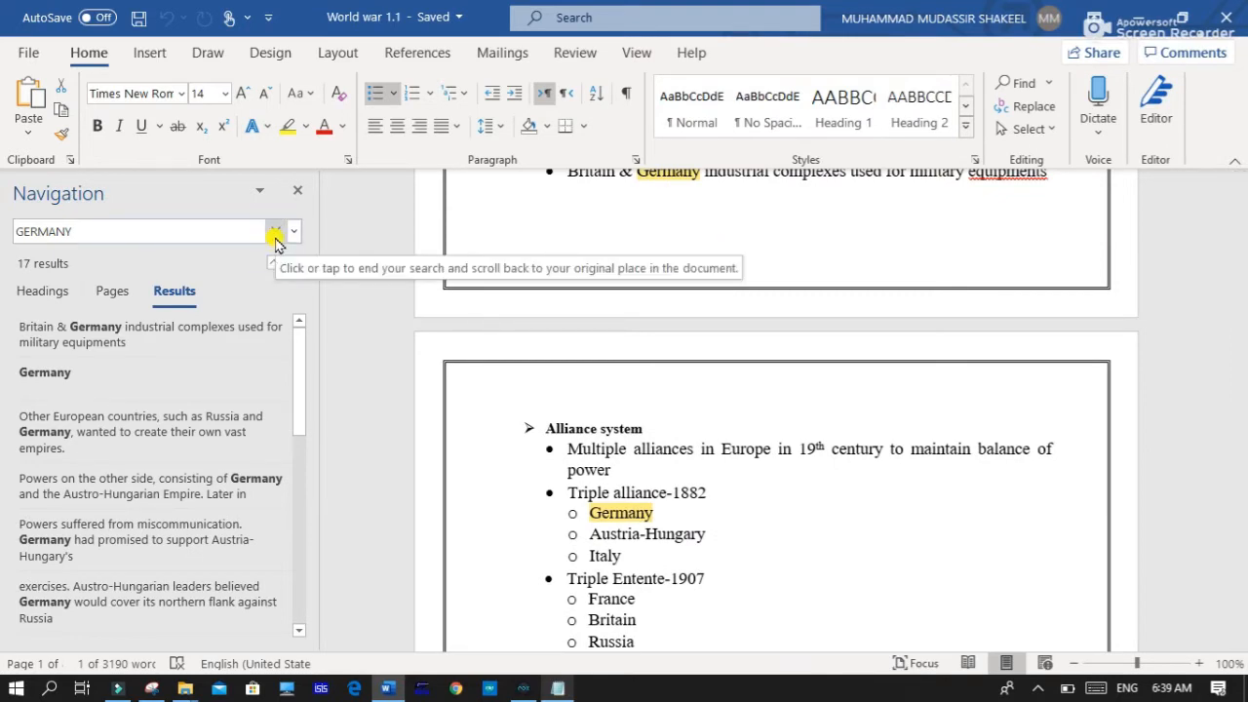
click(277, 232)
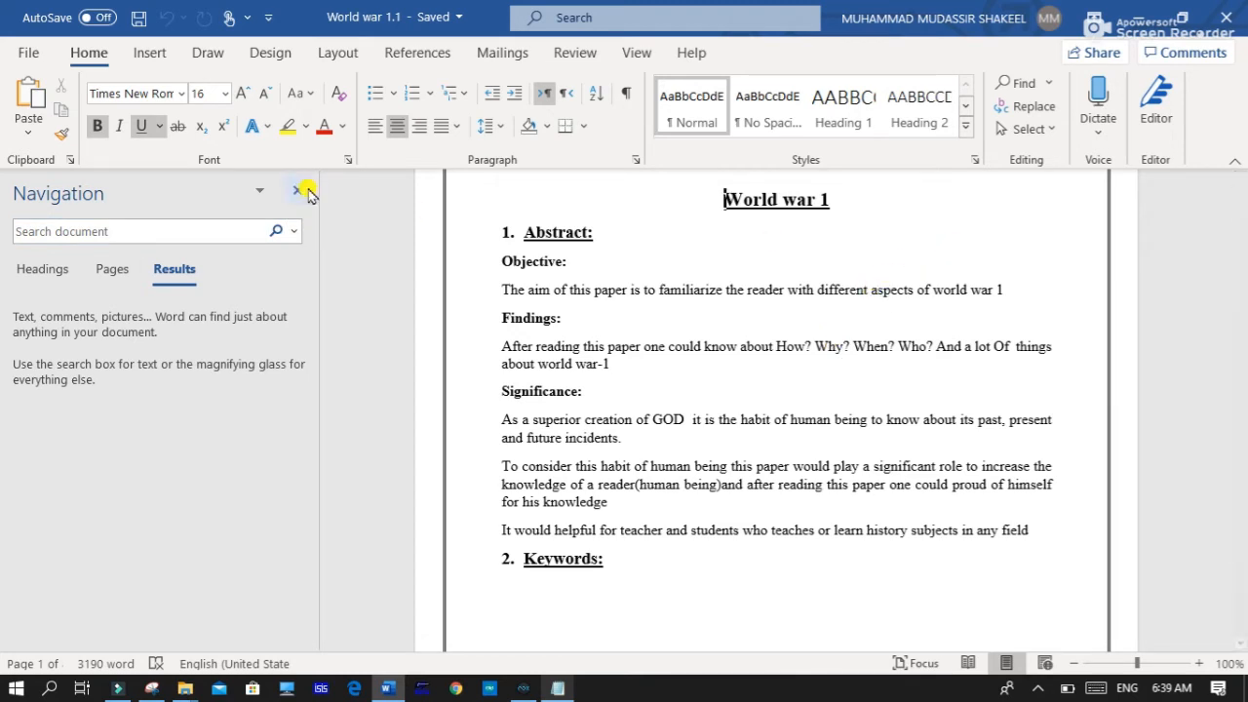
click(298, 191)
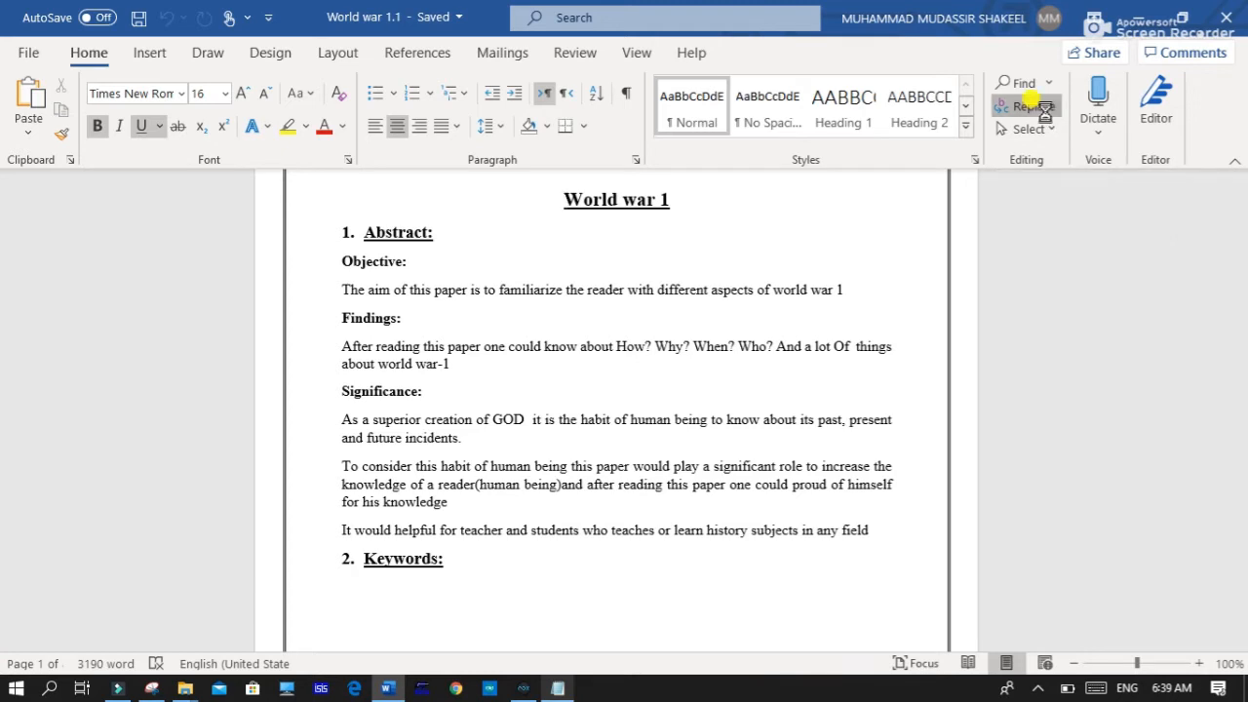
Replace all 17 occurrences of GERMANY with FRG and dismiss the confirmation.
click(1025, 106)
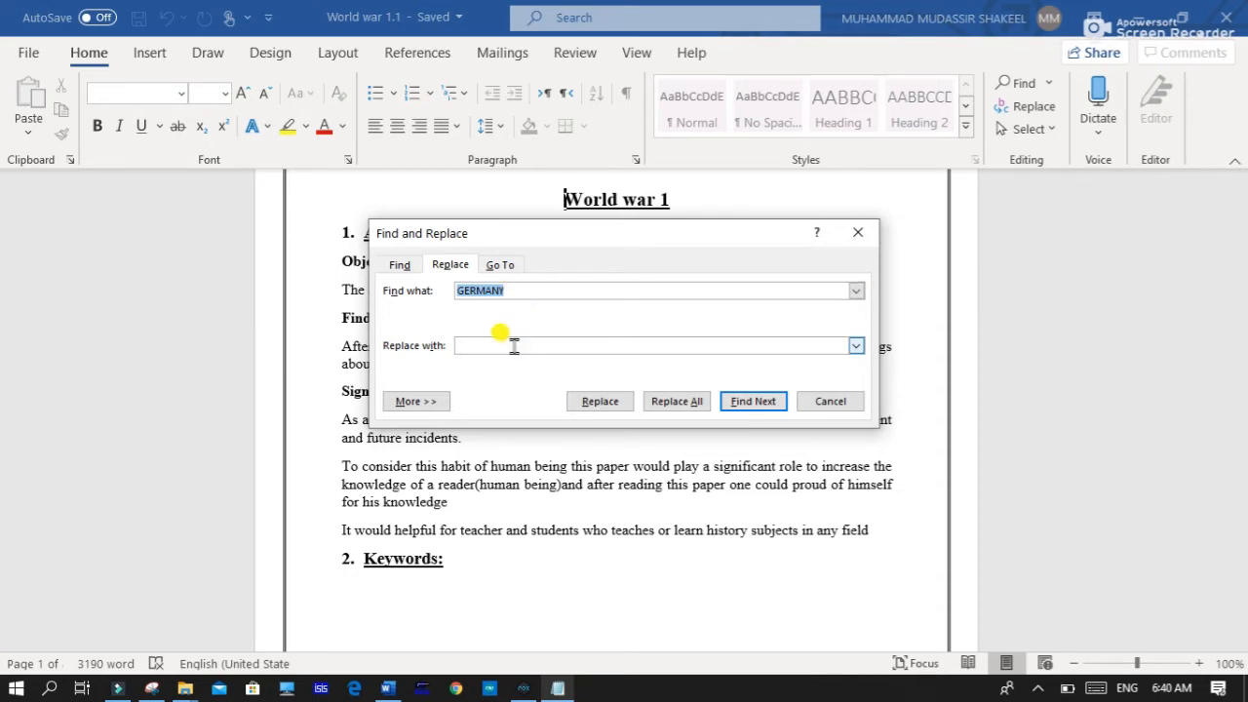
text(FRG)
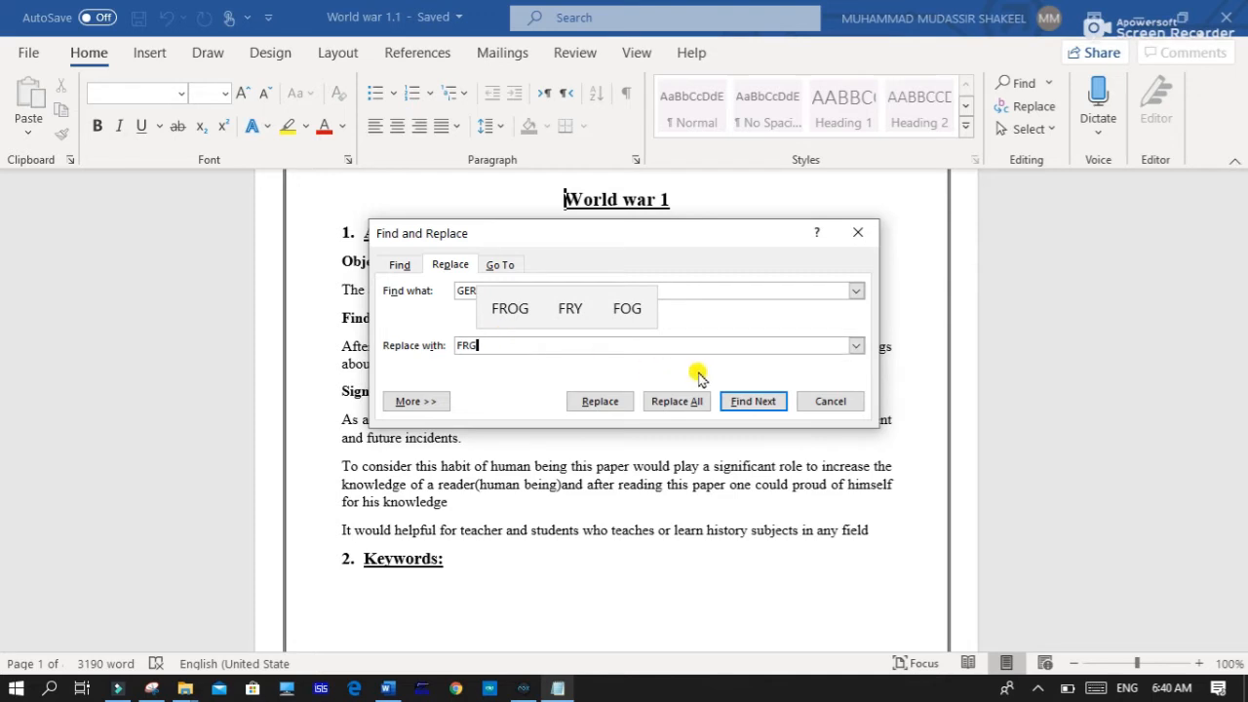
click(676, 401)
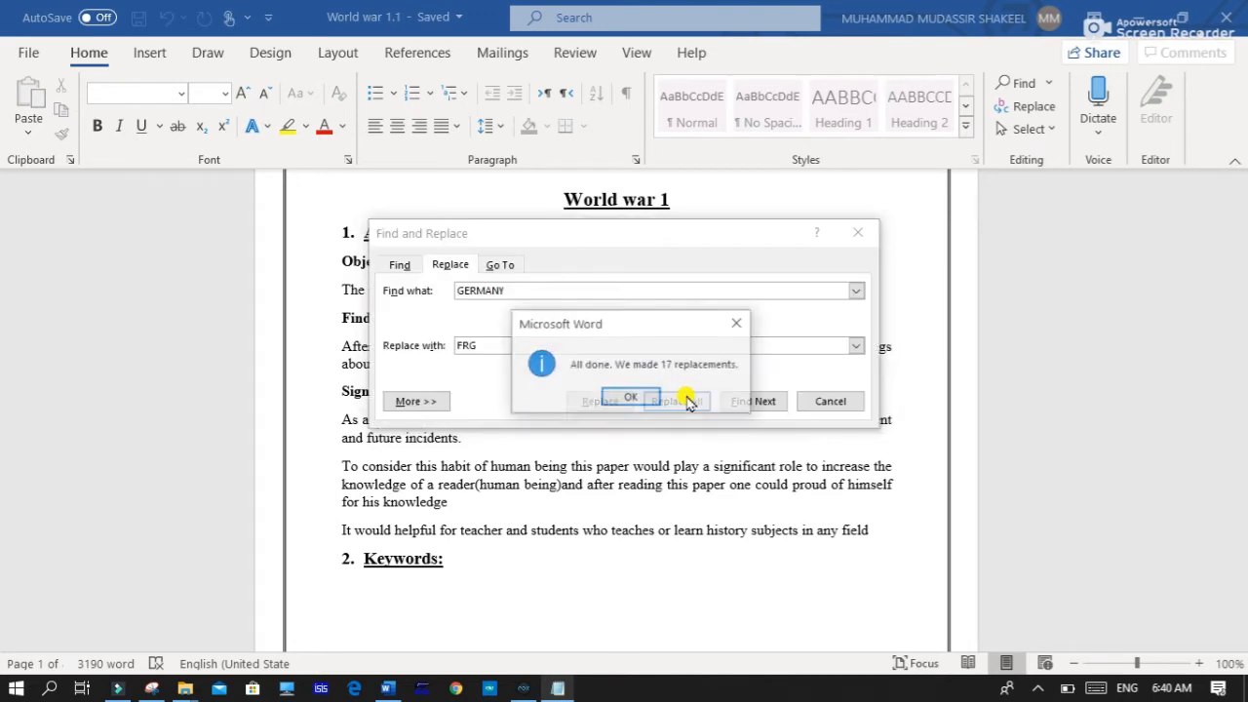
click(629, 398)
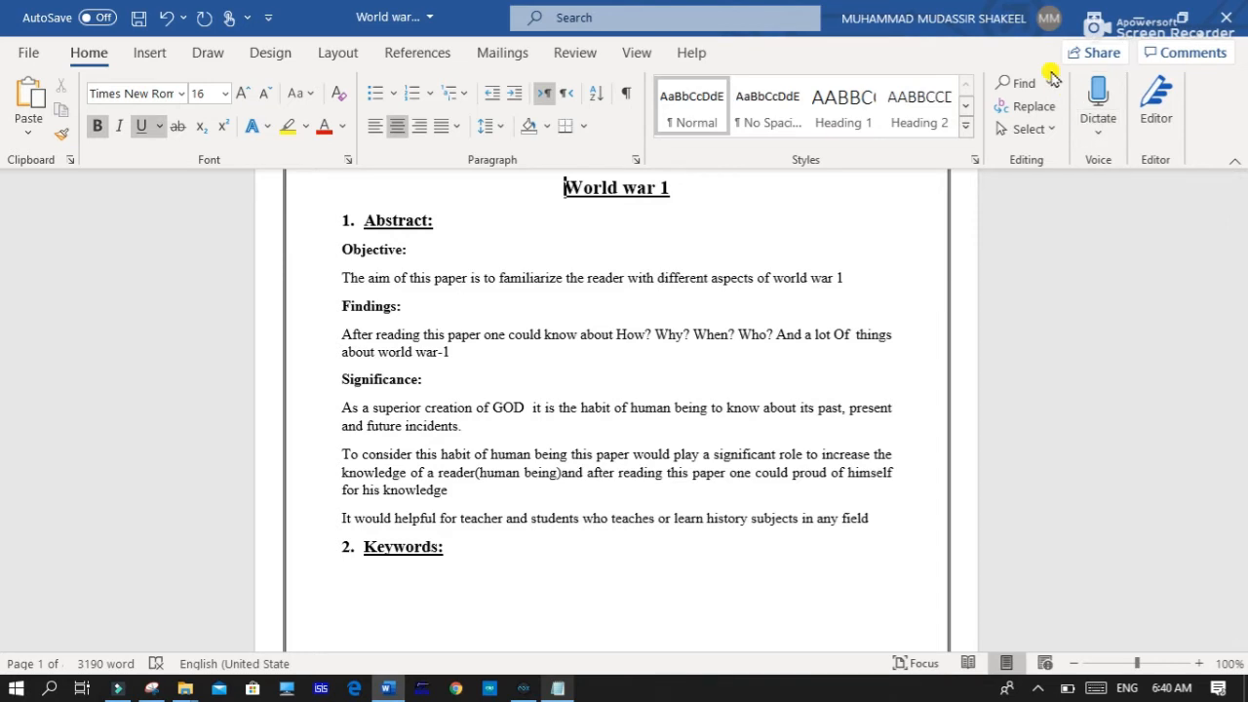
Check that GERMANY finds nothing, confirm FRG gives 17 results, then clear the search.
click(1017, 82)
text(GERMANY)
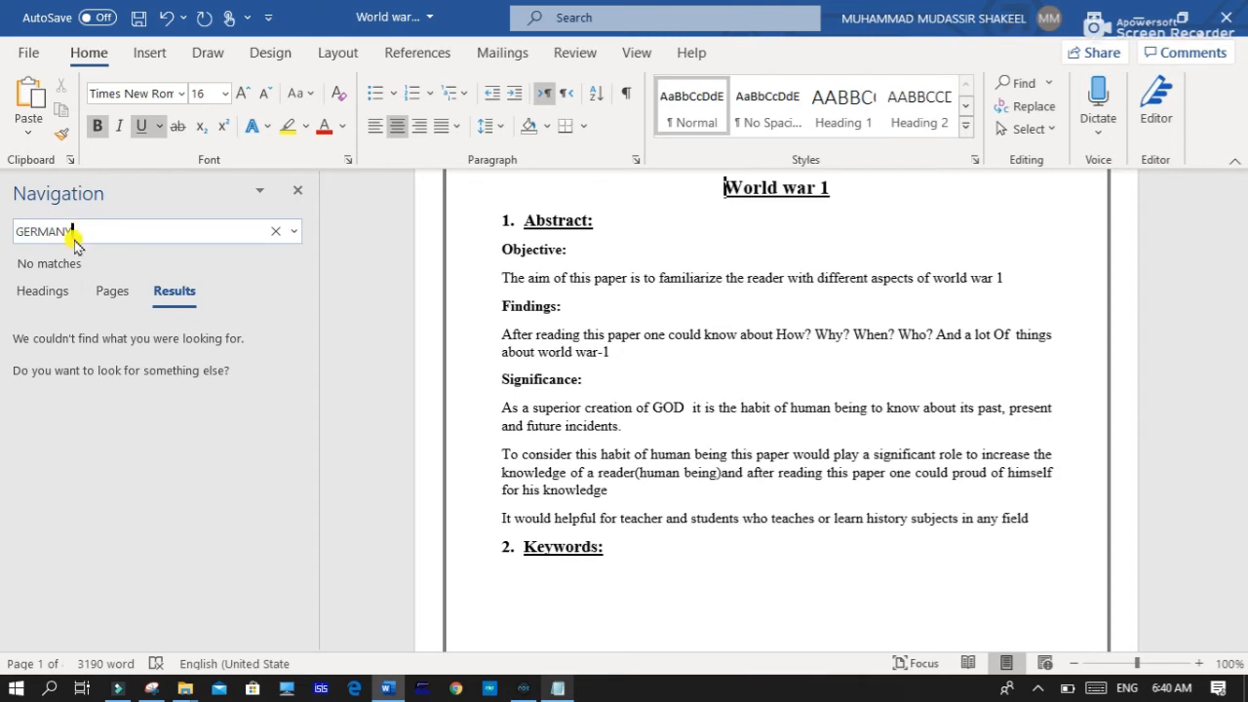
mouse_move(36, 268)
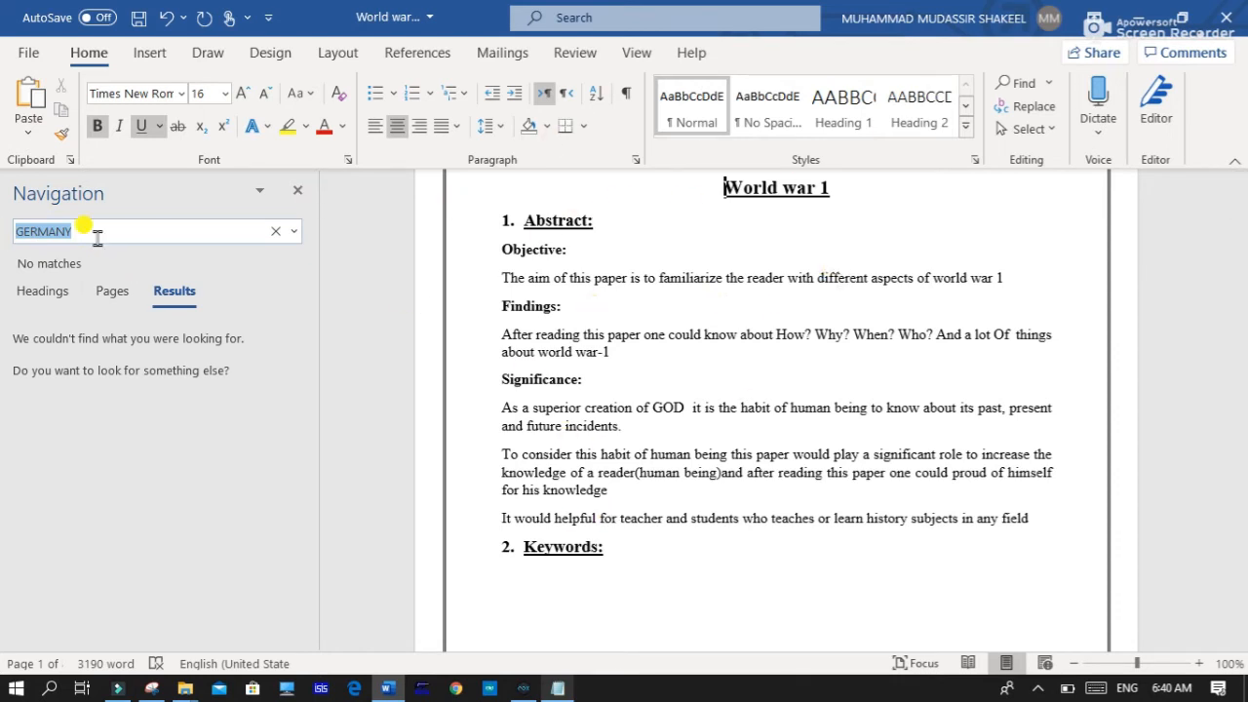
text(FRG)
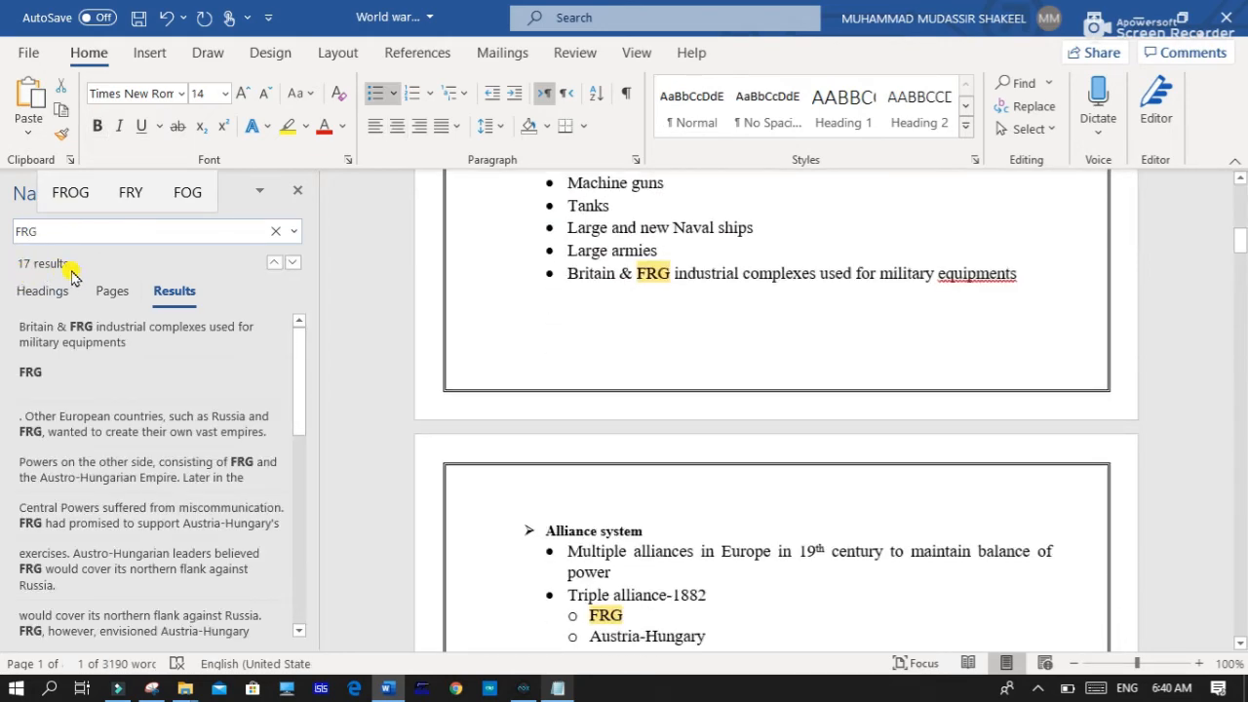
scroll(down, 3)
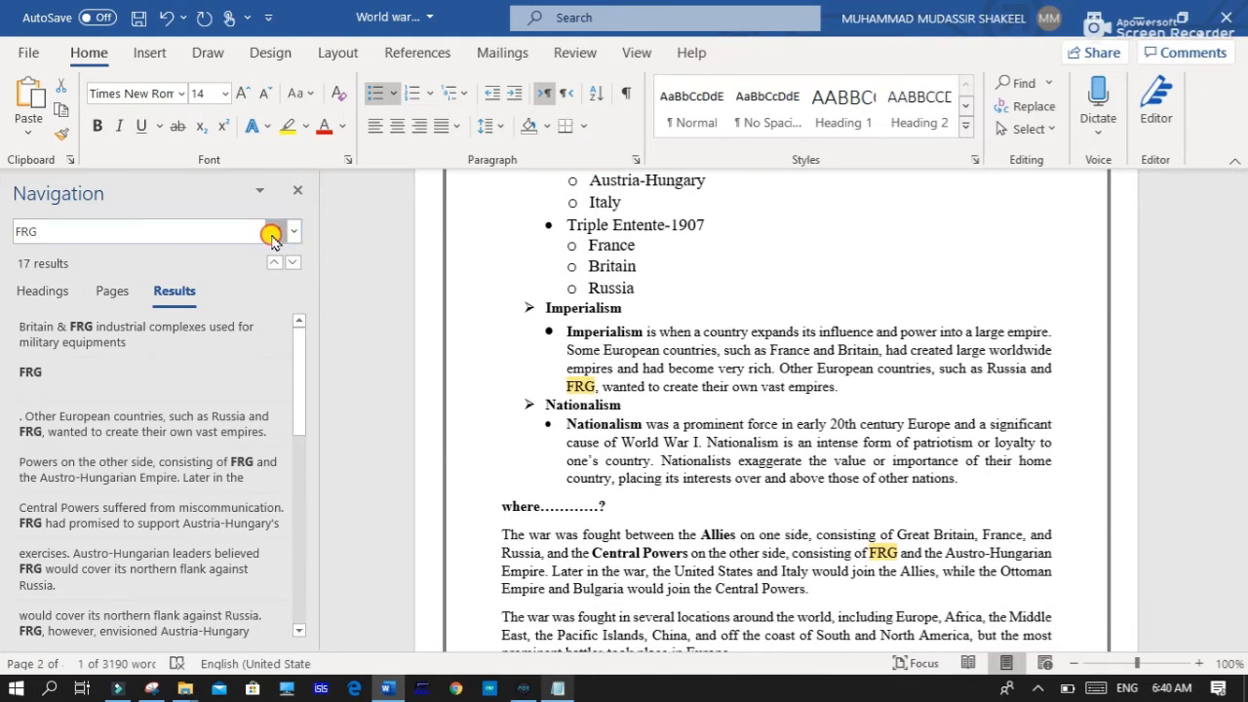
click(273, 231)
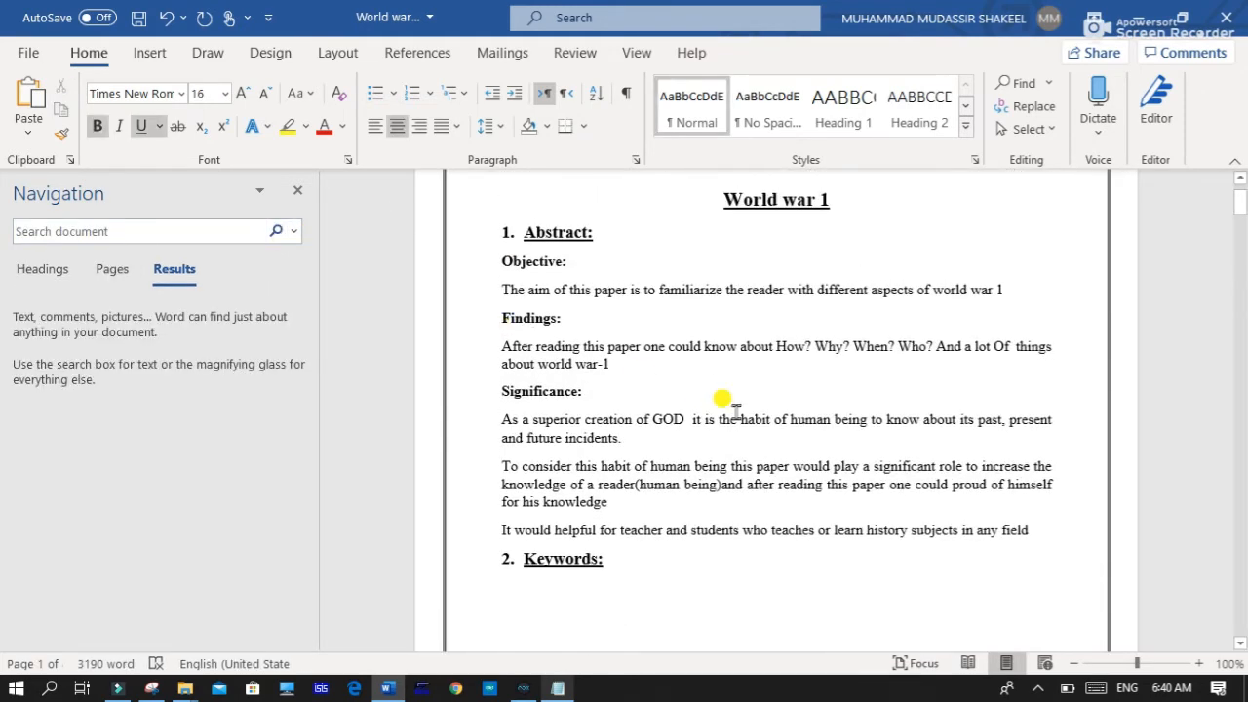